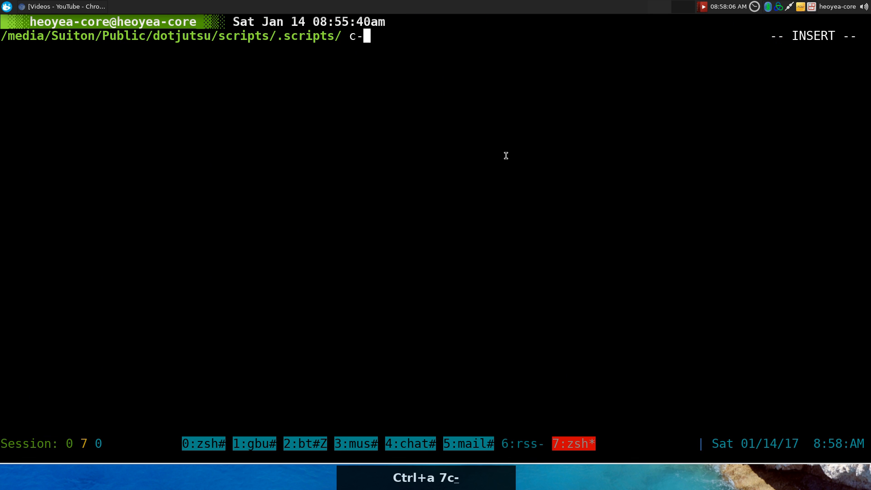
Open ~/.newsbeuter/config in vim and highlight the browser and rtv reddit-comments macros
text(news)
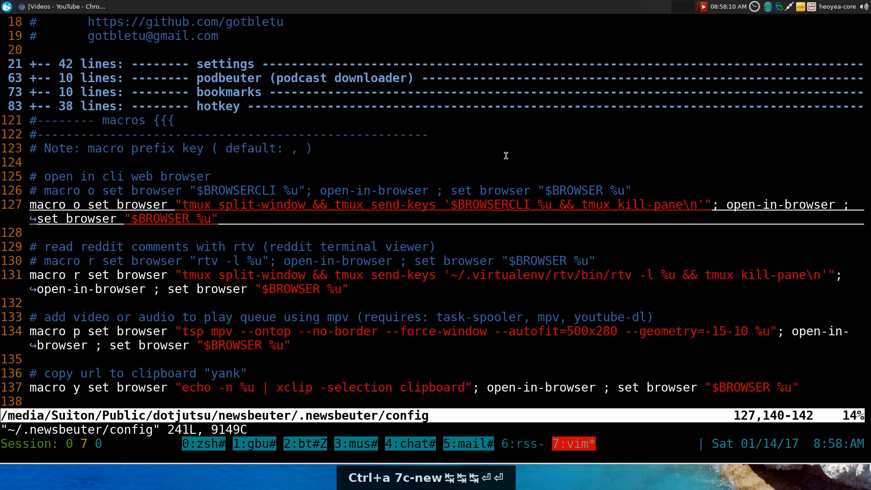
key(j)
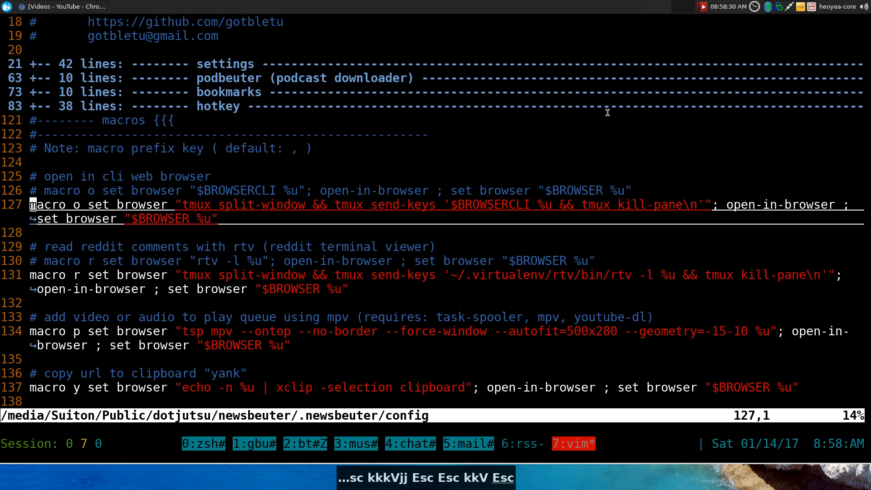
key(Escape)
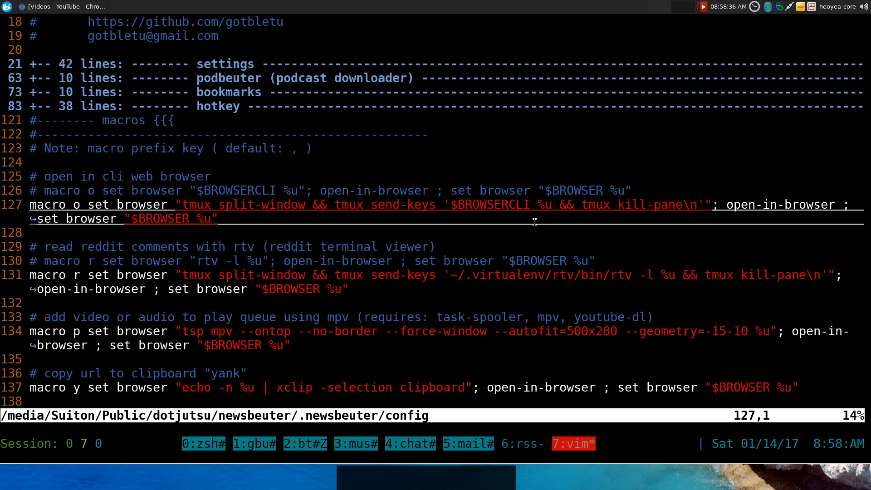
mouse_move(507, 224)
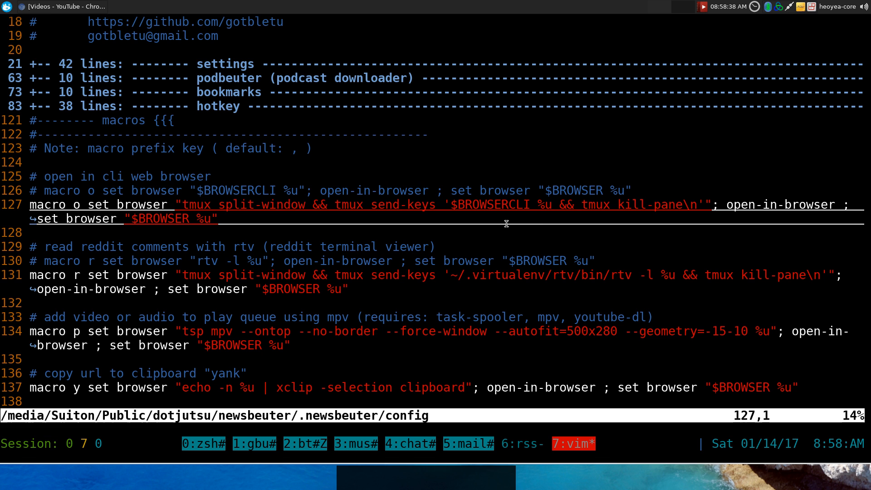
key(0)
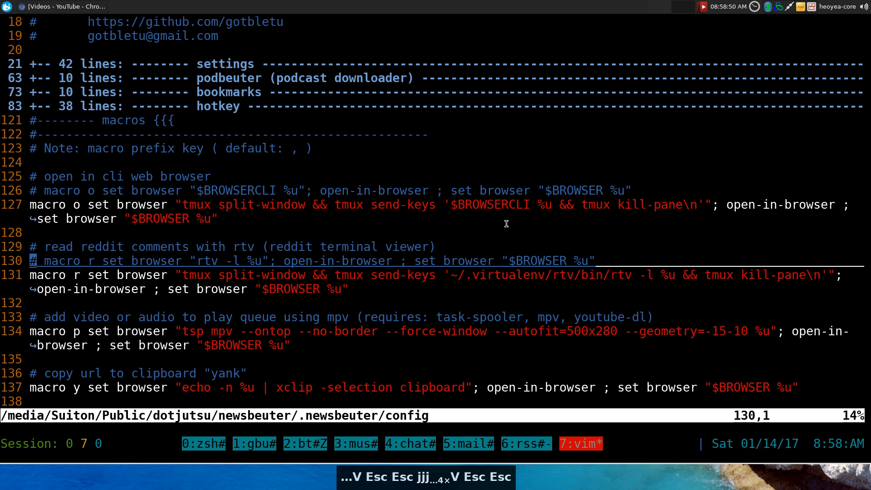
key(j)
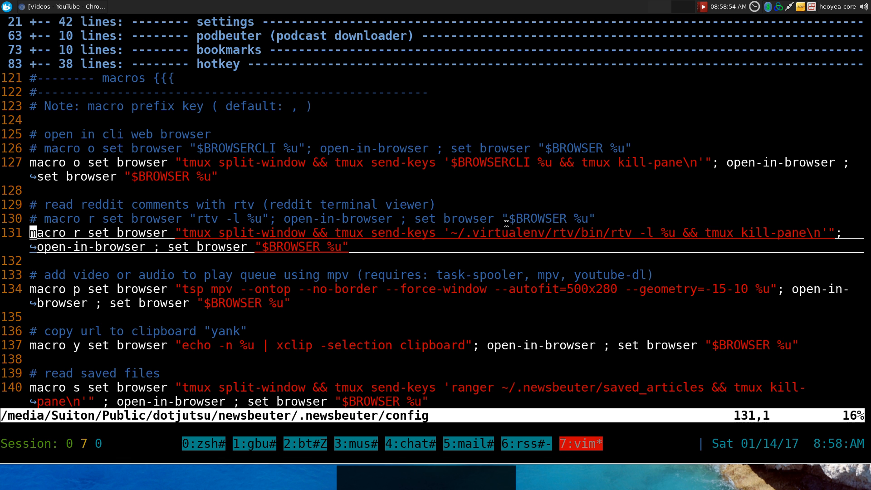
key(j)
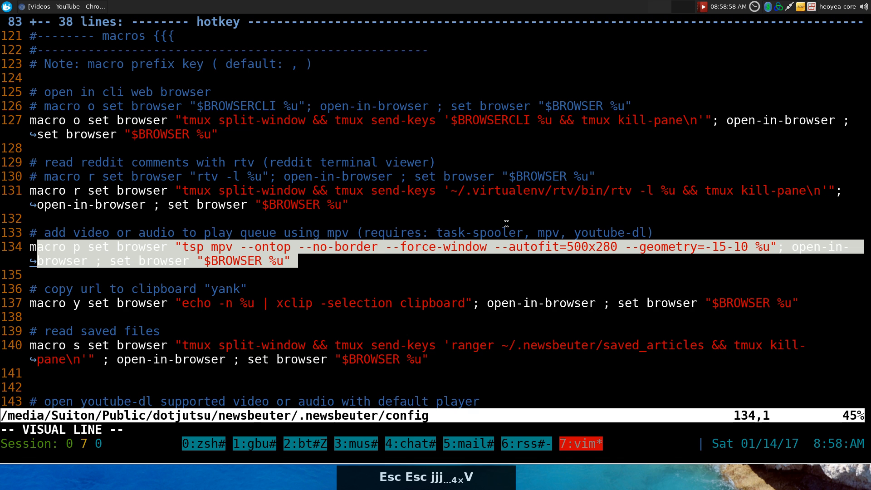
key(Escape)
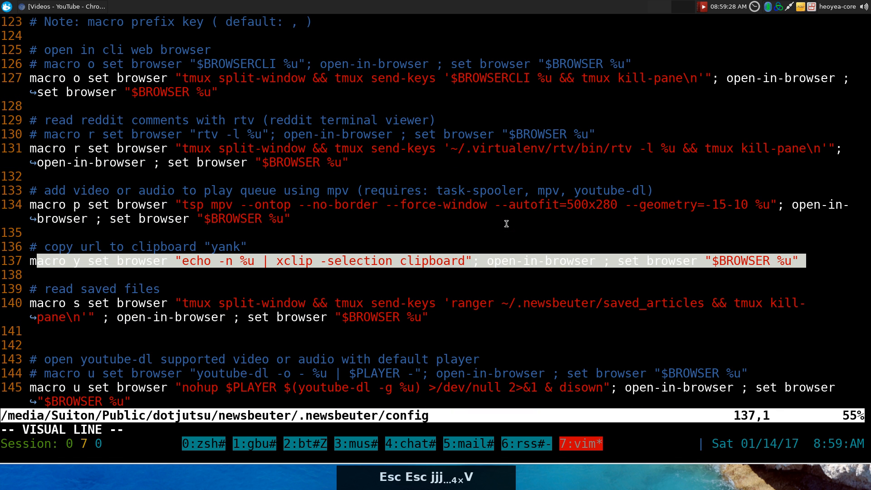
key(Escape)
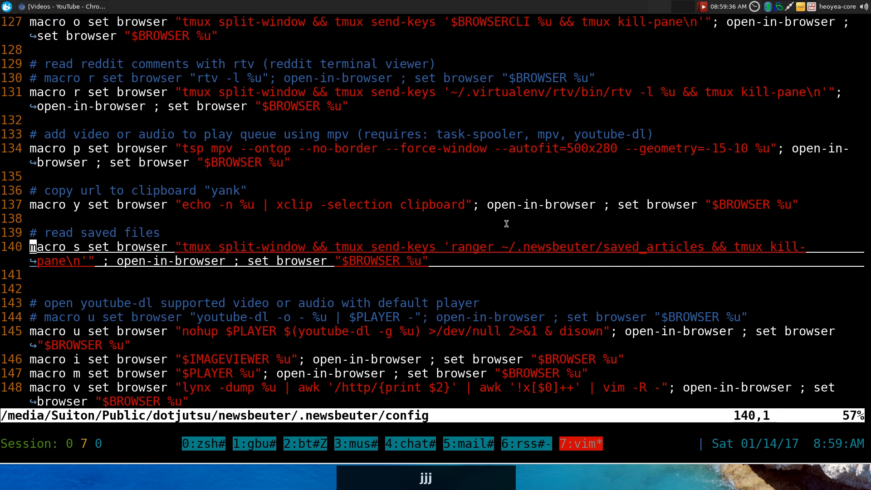
key(V)
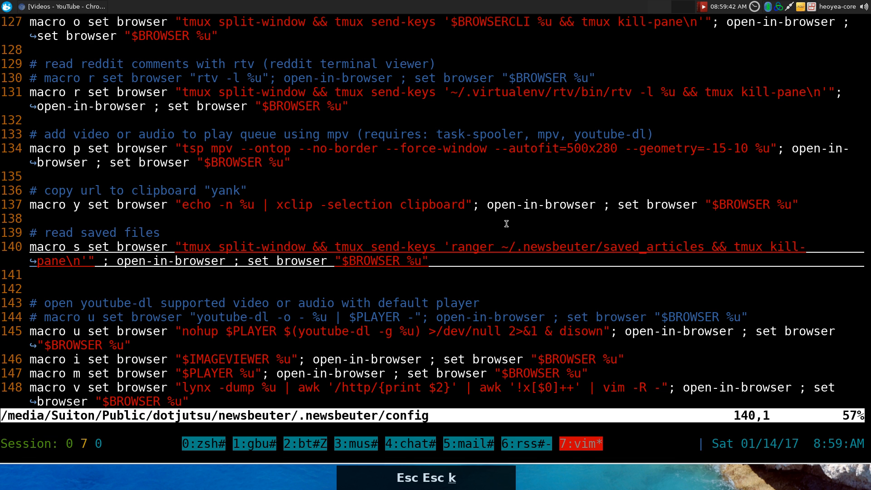
key(j)
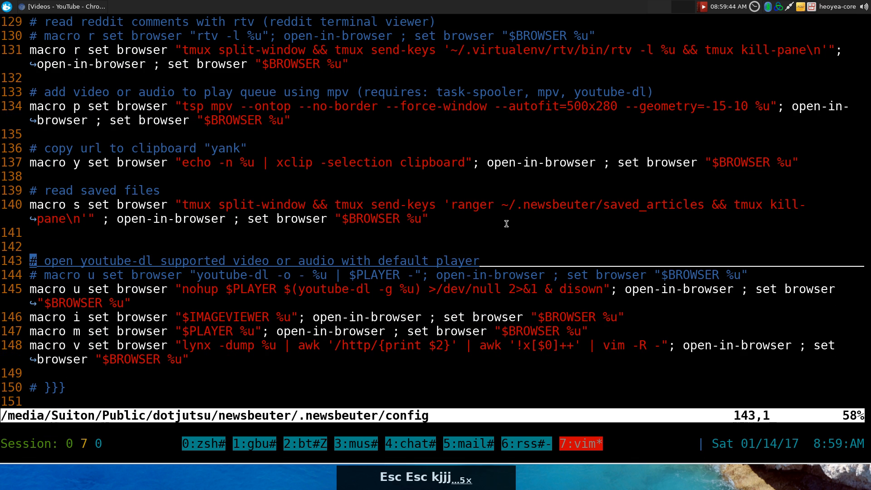
Open the Ubuntu 16.10 Single ISO Image article in w3m beside newsbeuter
text(Vjjj)
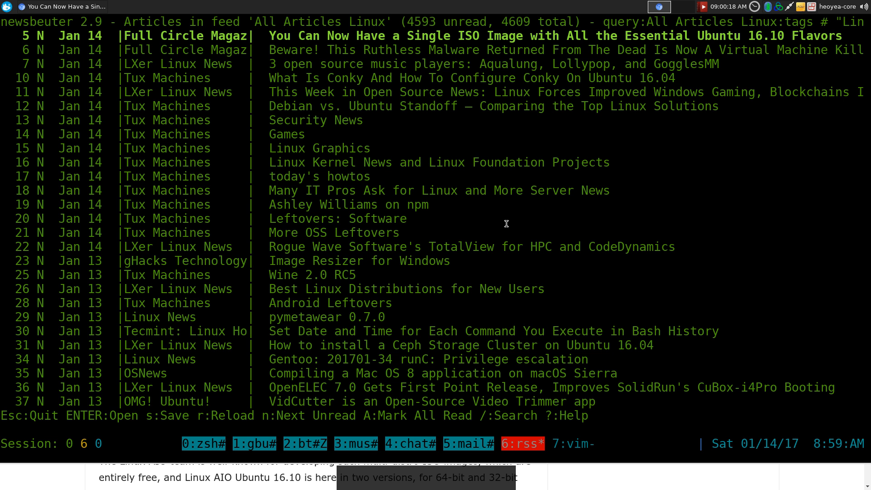
key(r)
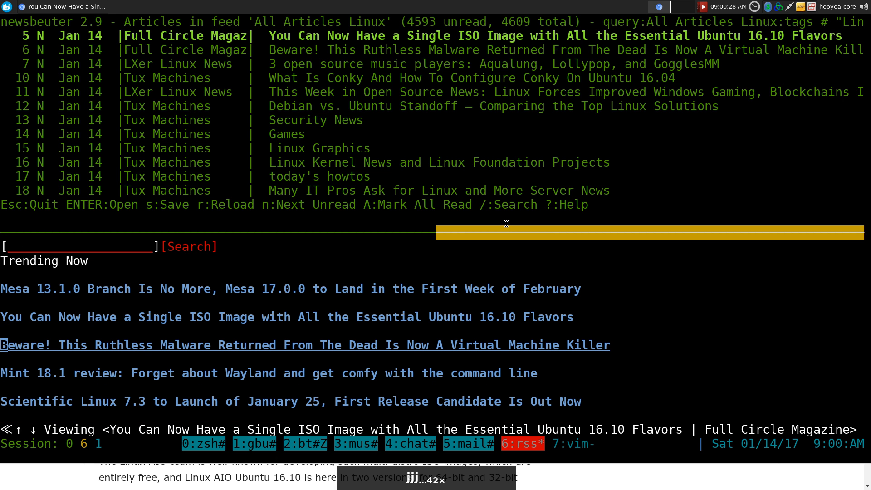
Scroll through the article body in w3m, then return to the vim config
key(Return)
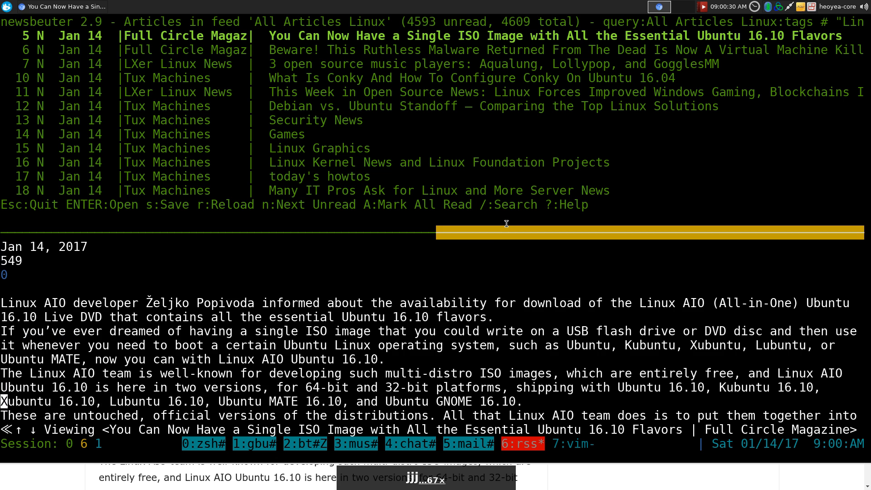
scroll(down, 3)
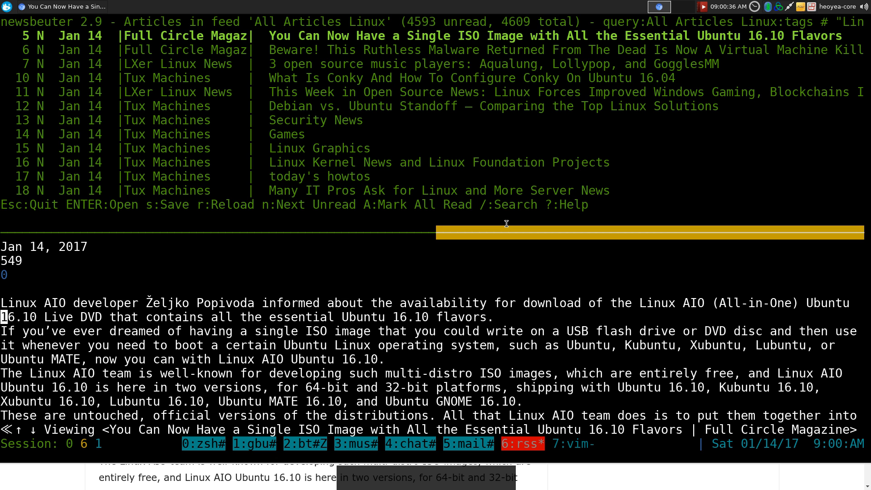
key(q)
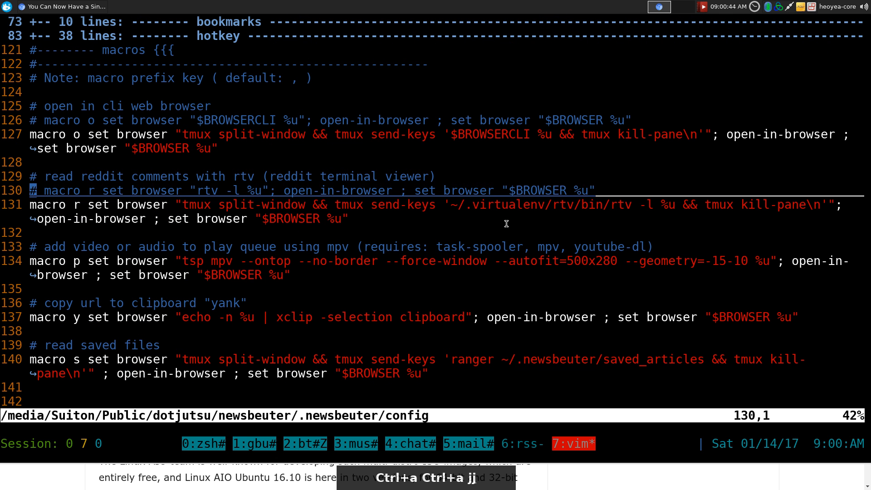
Look over the macros in vim, then return to newsbeuter's feed list
key(V)
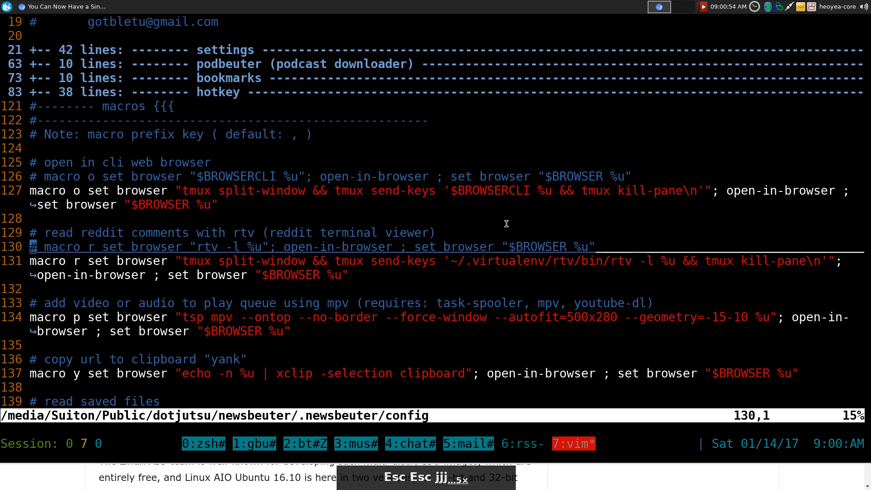
key(j)
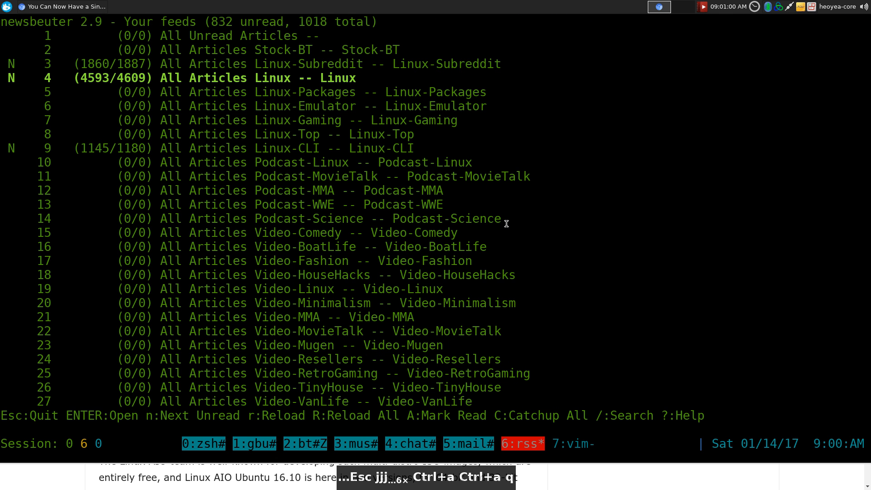
Open the Linux-Subreddit feed and move down to its third article
key(Return)
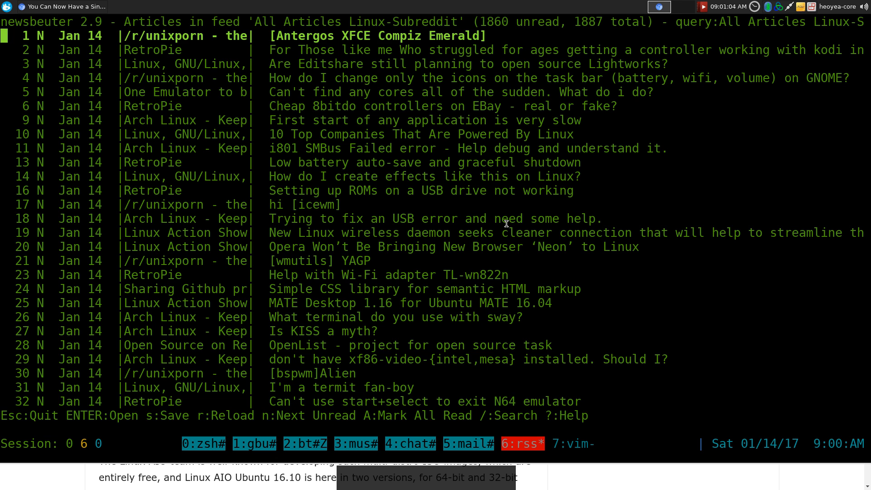
key(j)
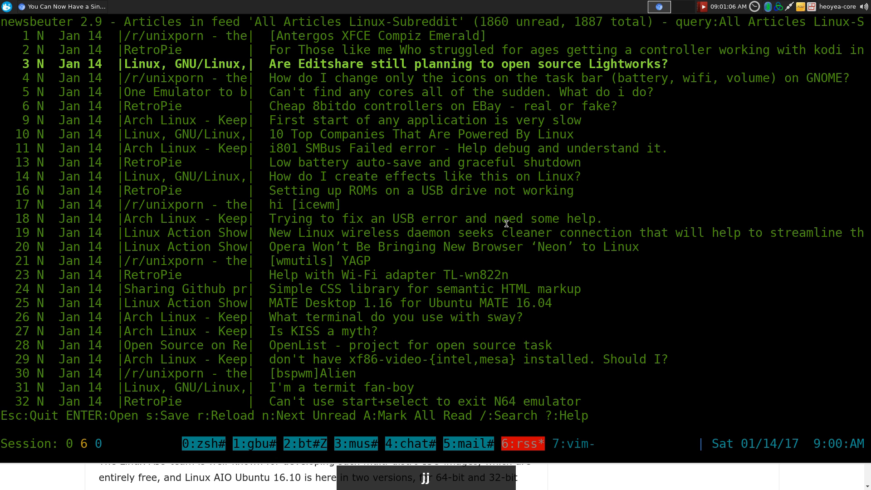
key(Return)
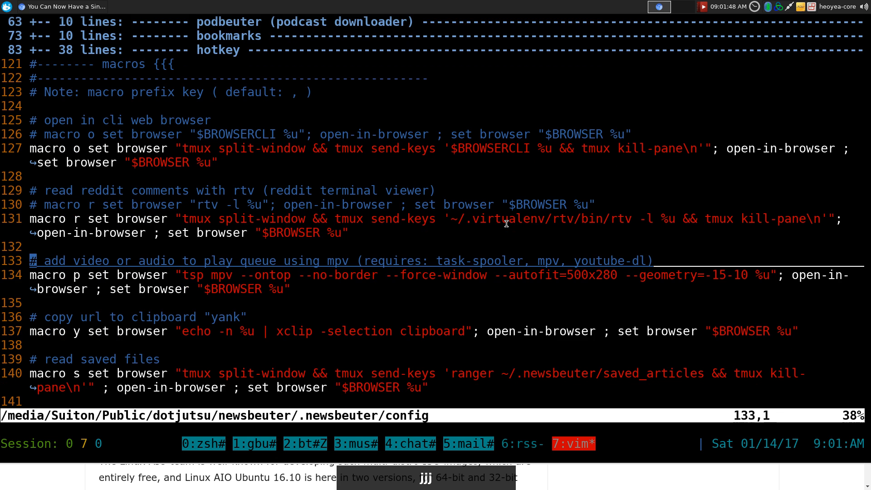
Highlight the mpv play-queue macro on lines 133–134 in vim
key(V)
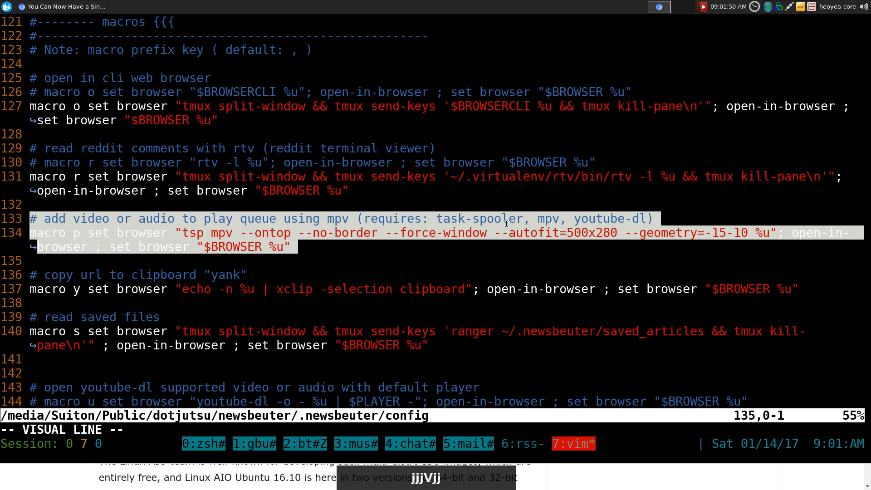
key(Escape)
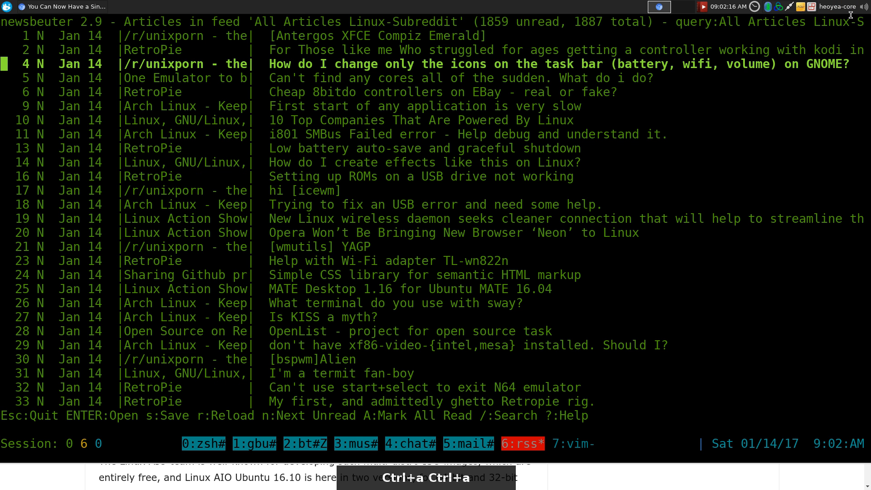
Browse the Video-Minimalism and Video-MMA feeds and queue the 'How To Make A Smoke…' video in mpv
key(q)
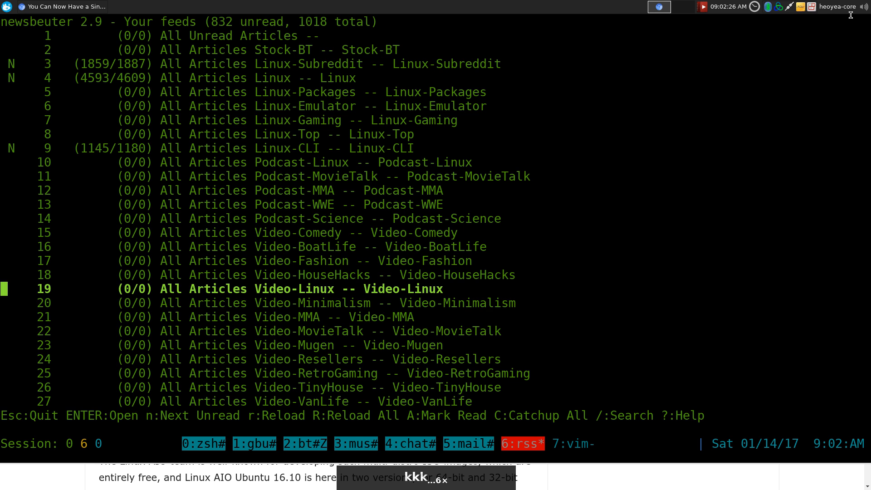
key(j)
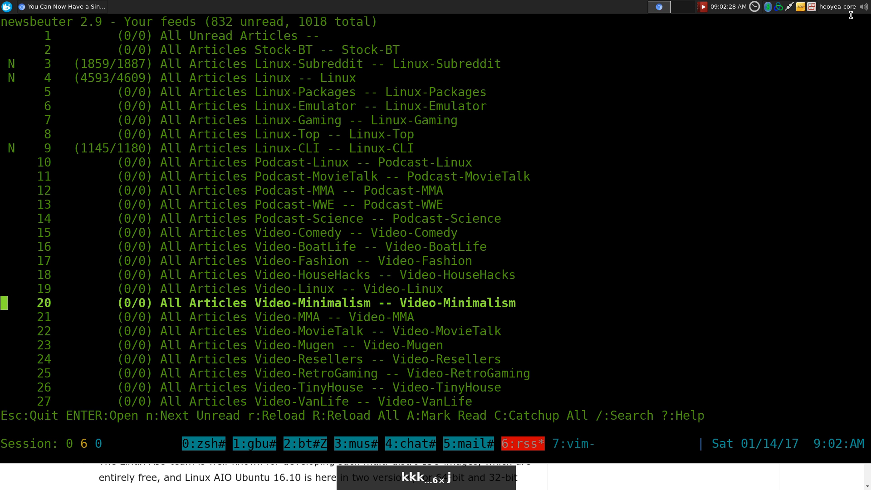
key(Return)
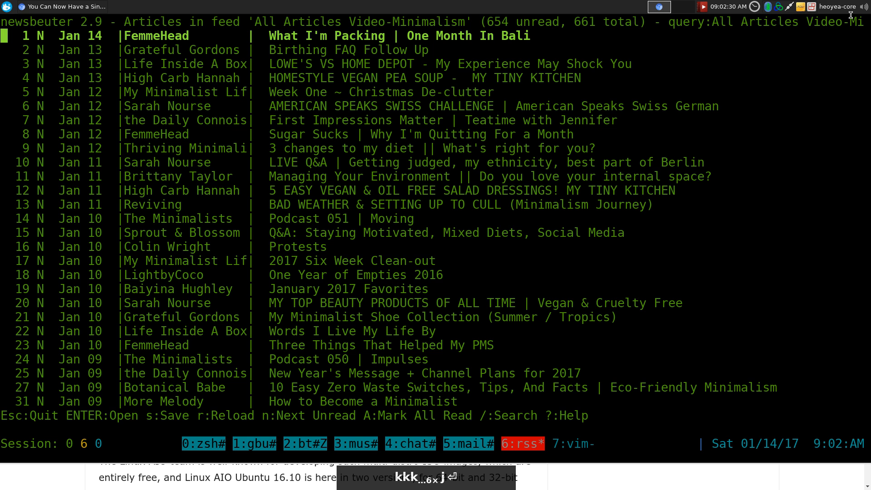
key(j)
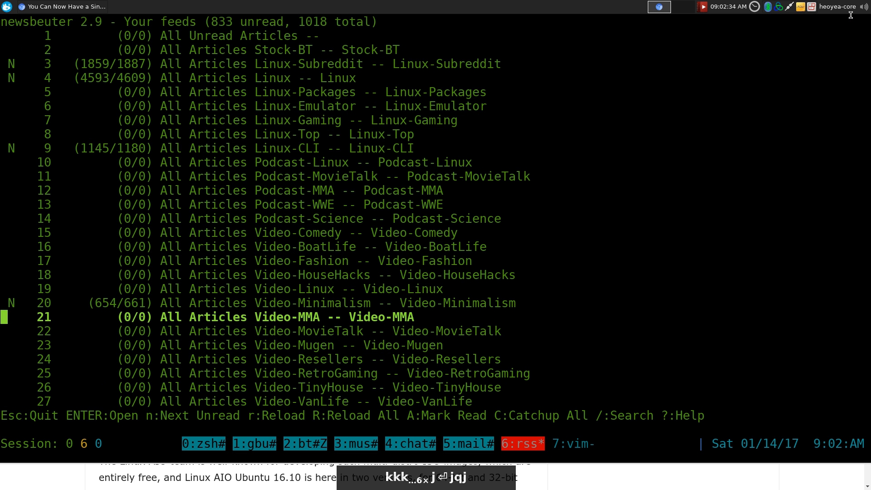
key(k)
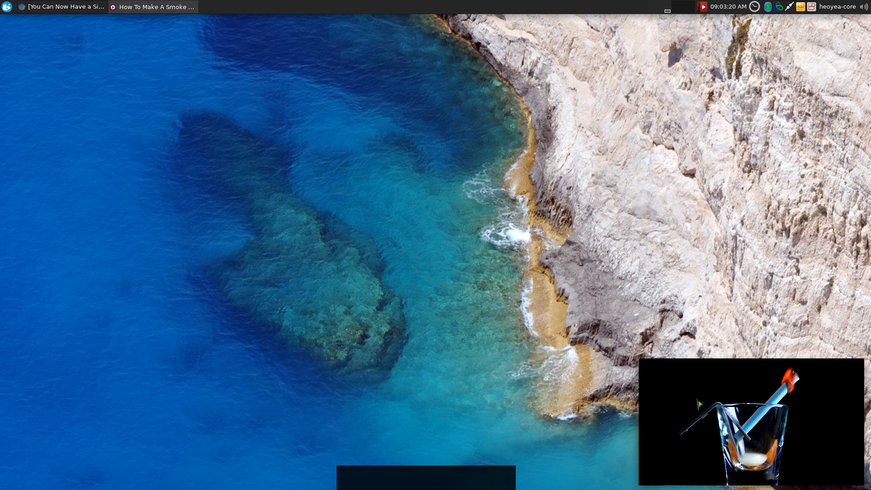
Close the mpv window, glance at the p macro, and return to newsbeuter
click(190, 6)
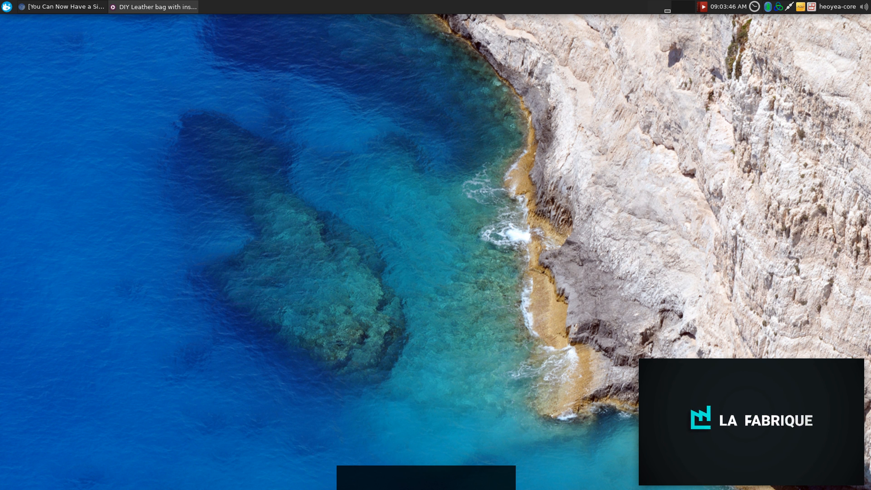
click(196, 6)
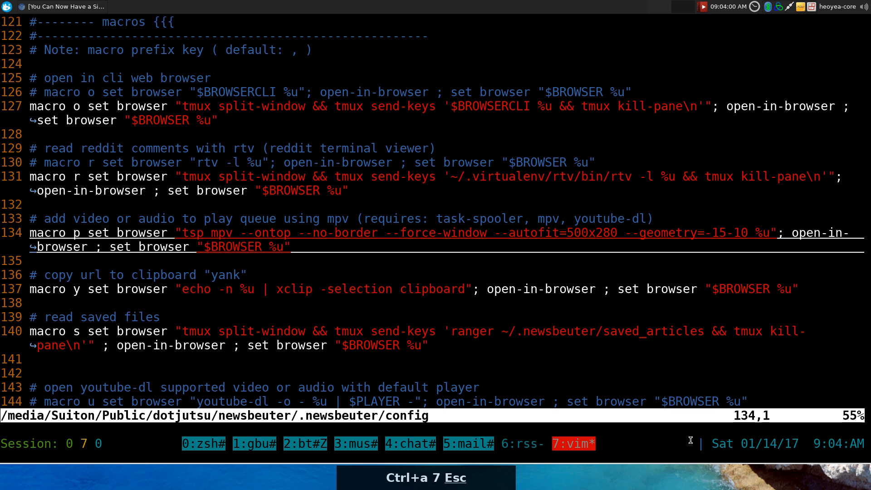
key(V)
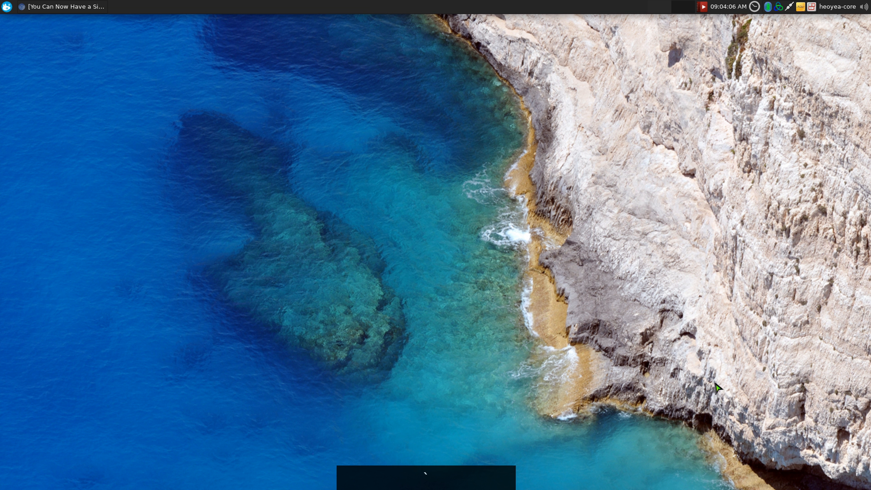
mouse_move(724, 378)
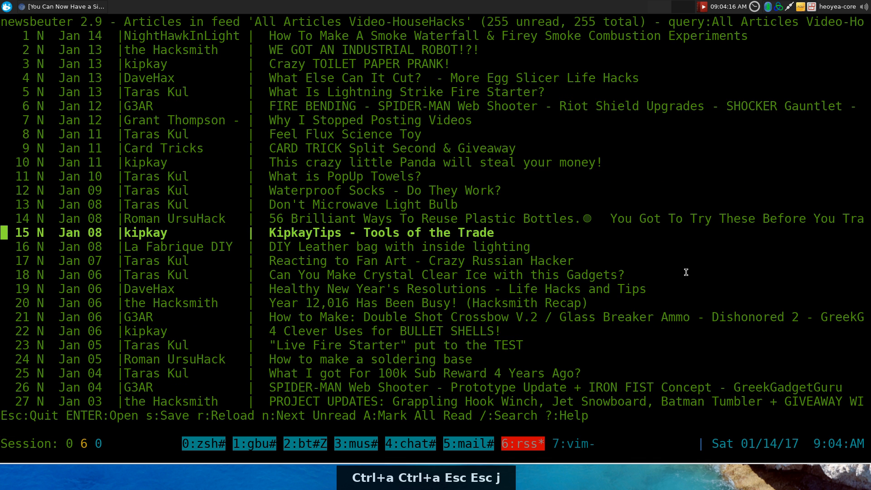
Queue the Reacting to Fan Art video, then open Video-Comedy's Judah & The Lion clip
key(j)
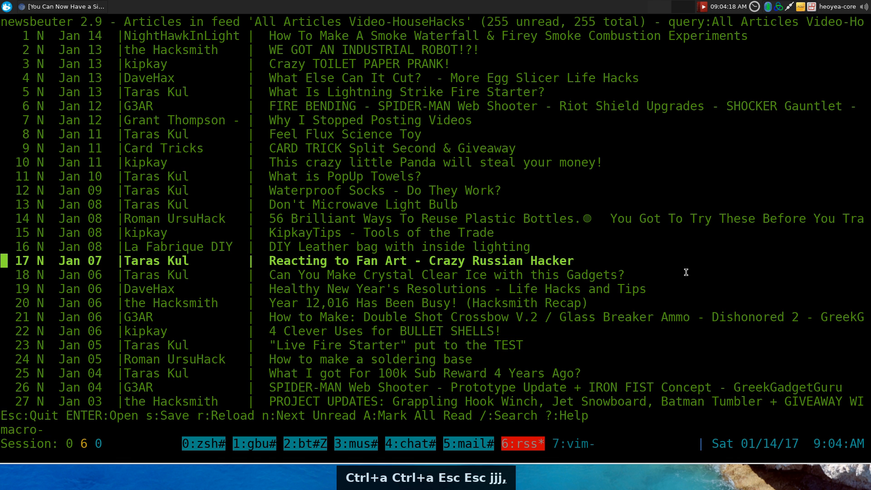
key(j)
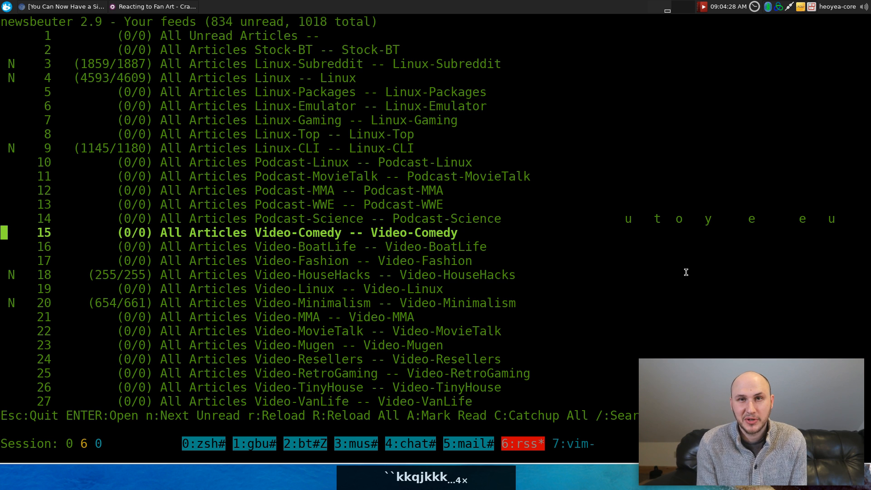
key(Return)
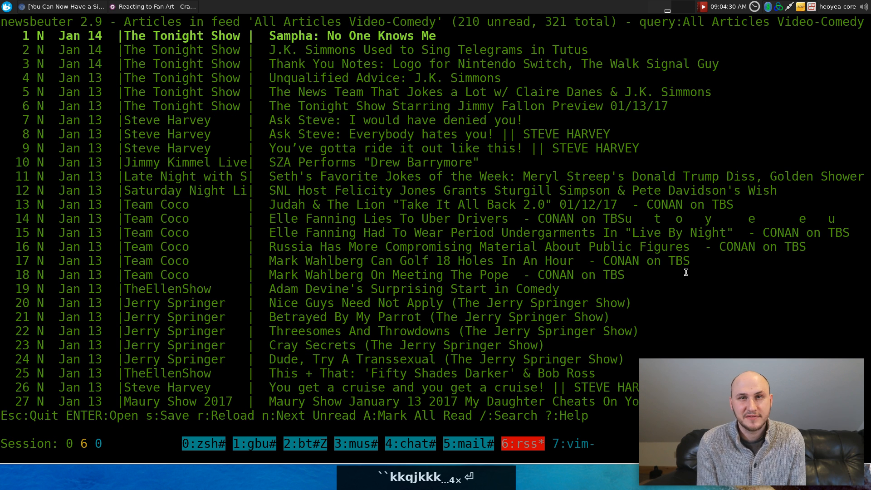
key(j)
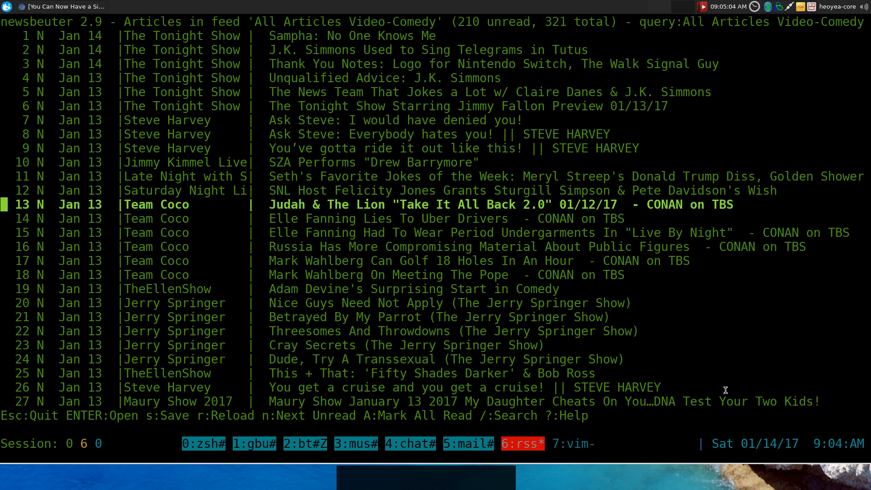
key(Return)
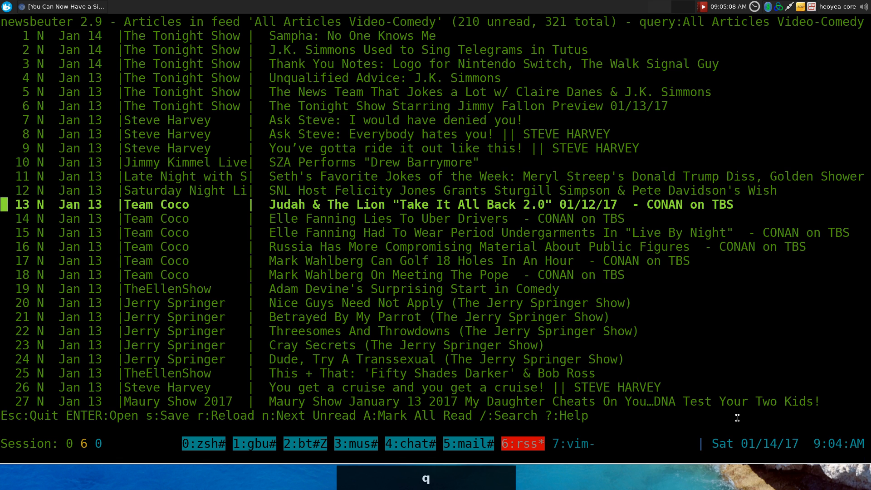
mouse_move(642, 306)
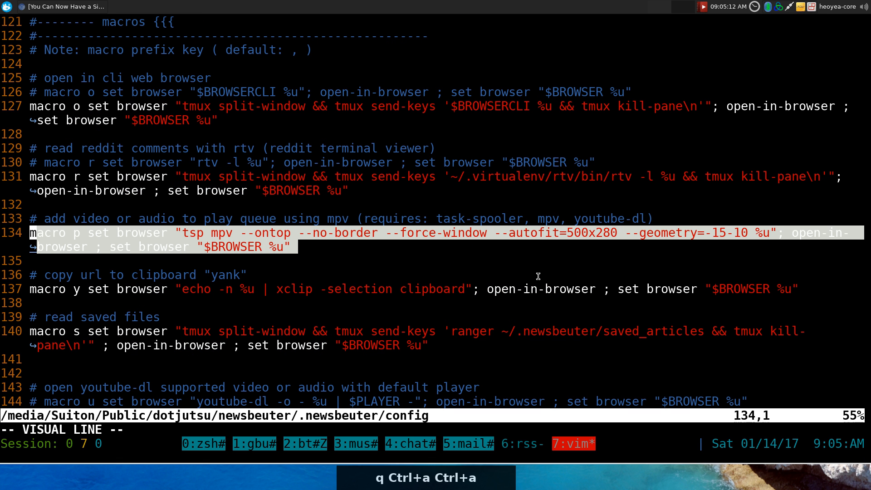
mouse_move(588, 239)
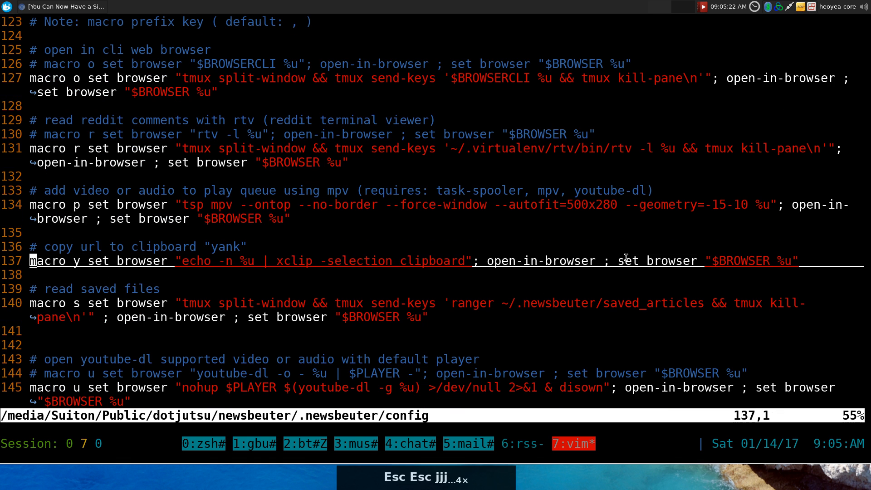
Review the clipboard-yank macro y, then return to the Video-Comedy article list
key(V)
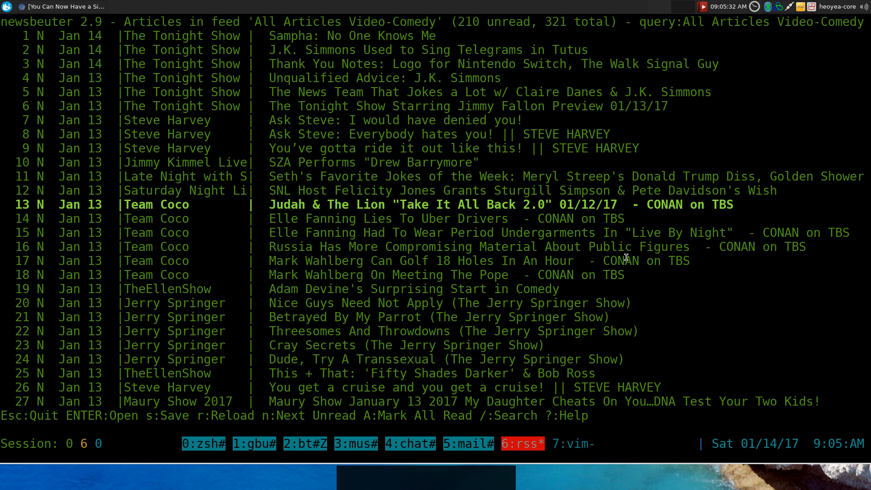
Open the Linux-Packages feed, start a new shell window, and return to the vim config
key(j)
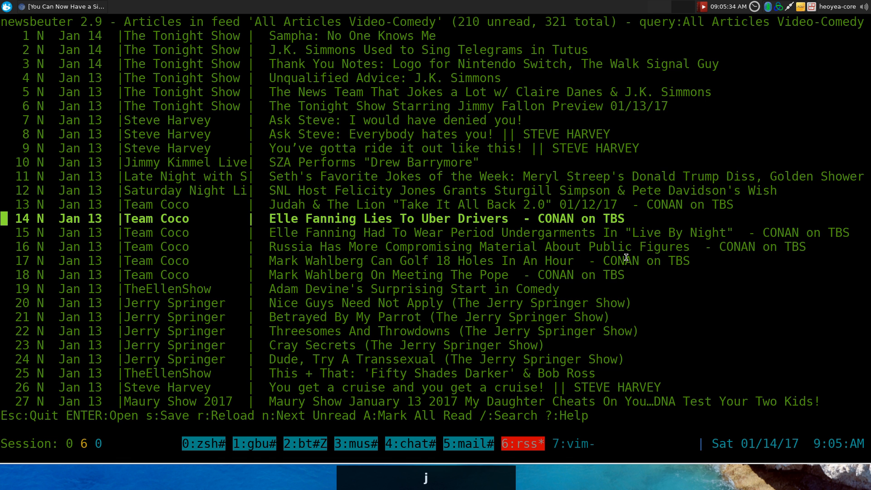
key(q)
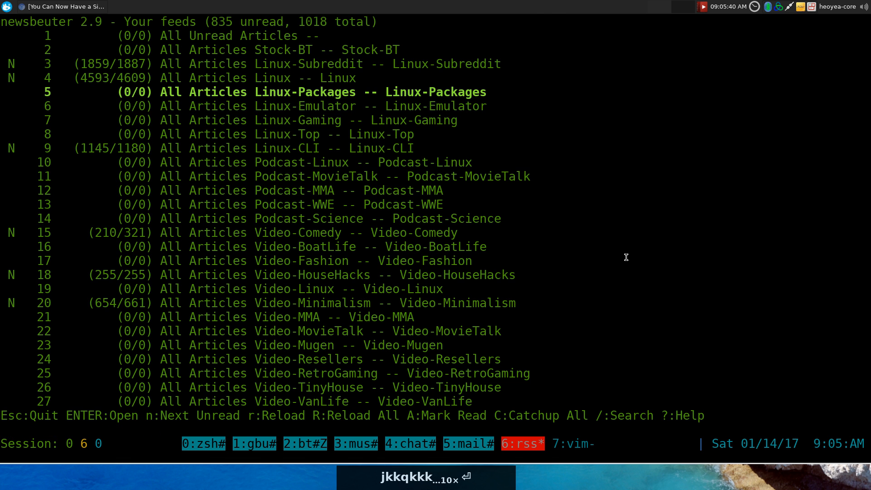
key(Return)
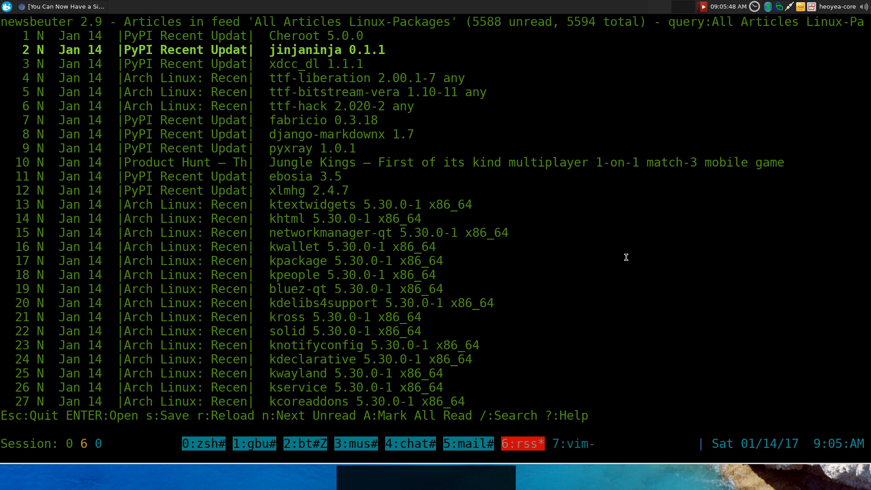
key(ctrl+a c)
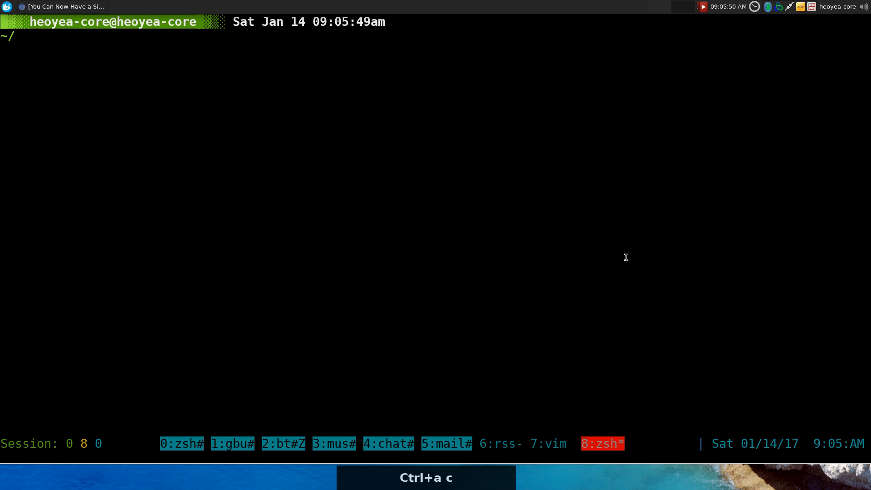
key(ctrl+v)
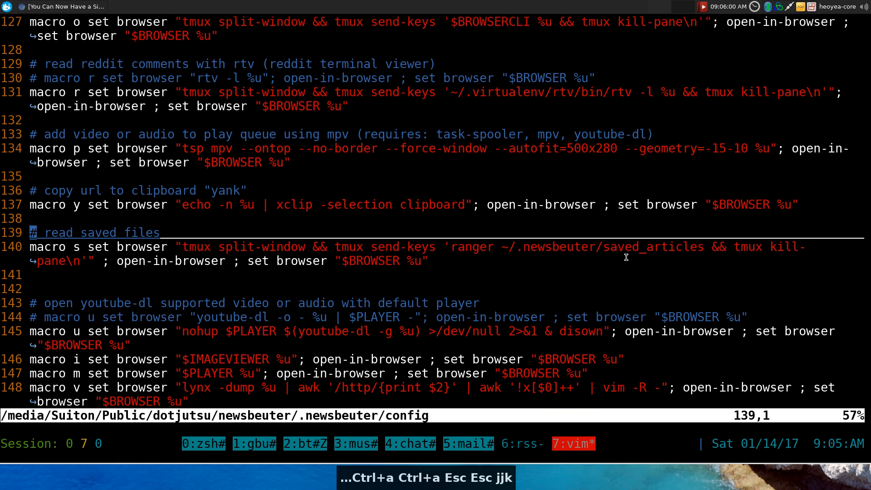
Return to the Linux-Packages article list with jinjaninja 0.1.1 selected
key(V)
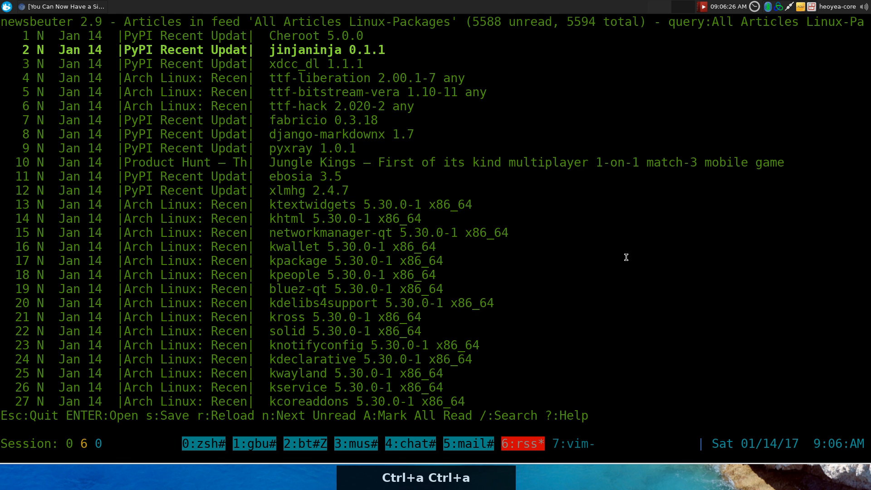
Save the xdcc_dl (xdccdl_111.txt), Jungle Kings and kpackage articles as text files
key(j)
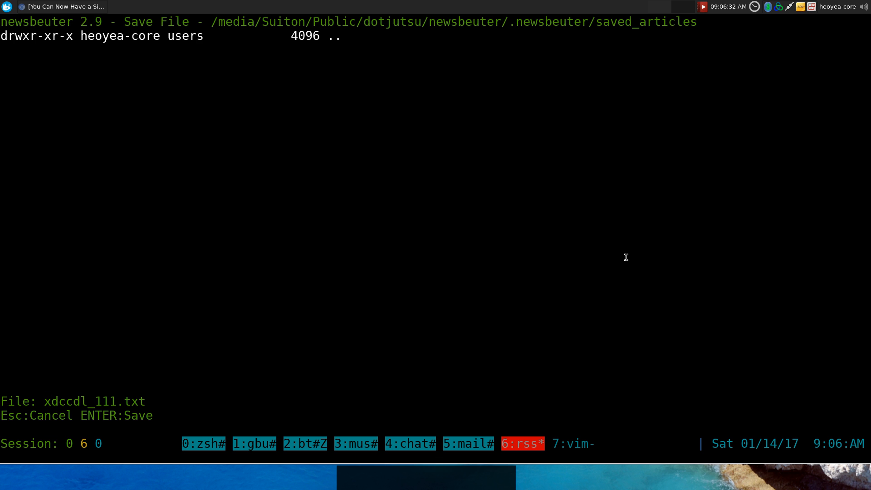
key(Return)
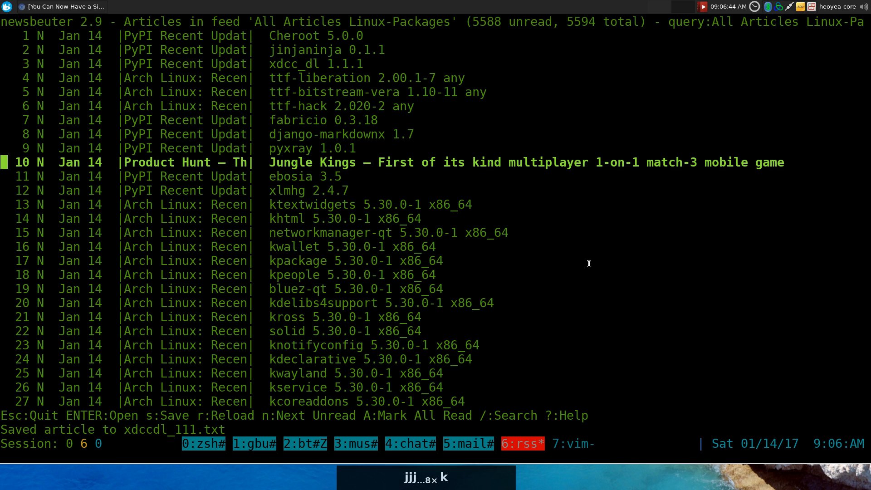
key(s)
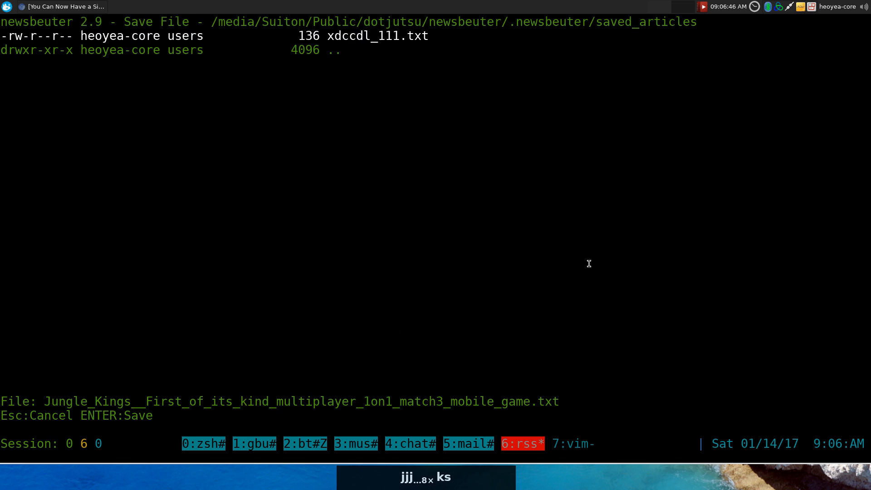
key(Return)
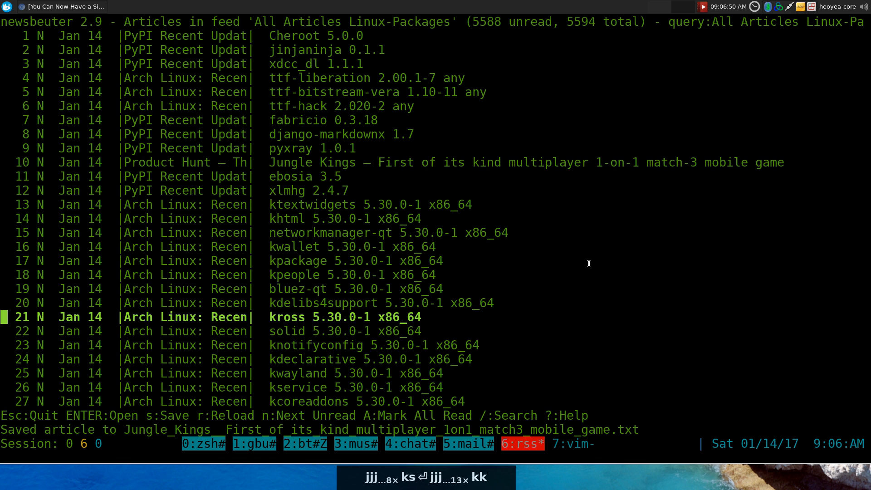
key(k)
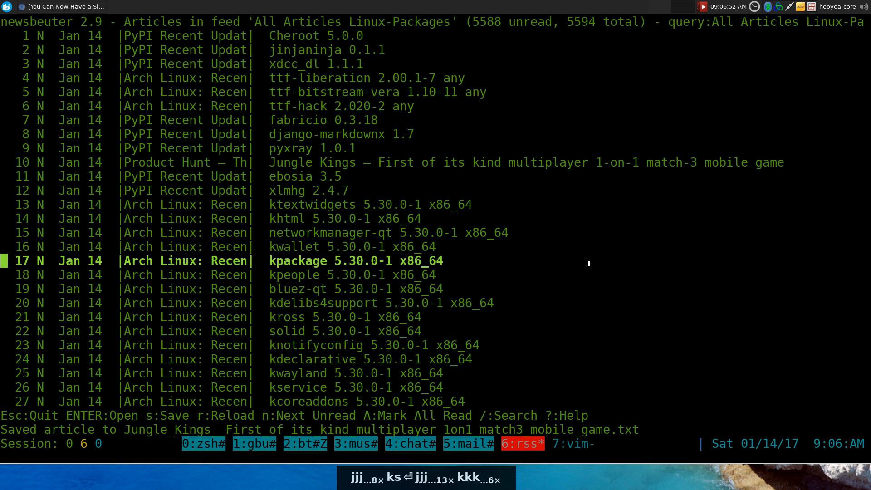
key(s)
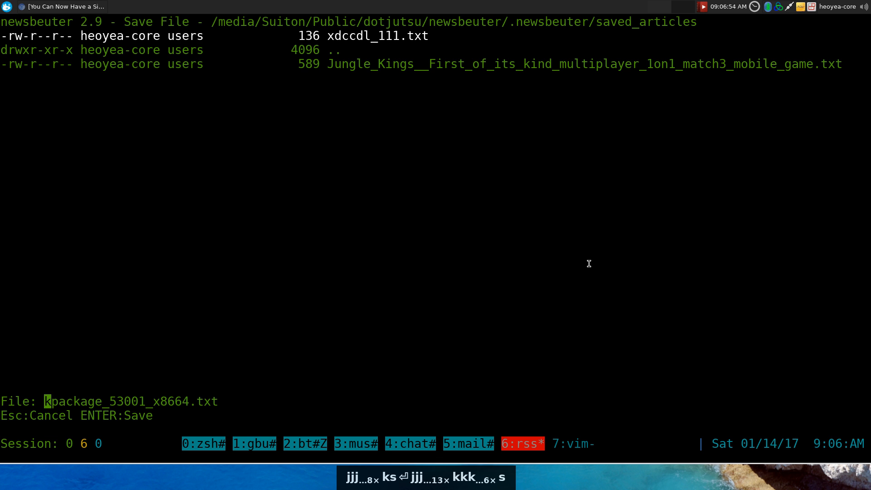
key(Return)
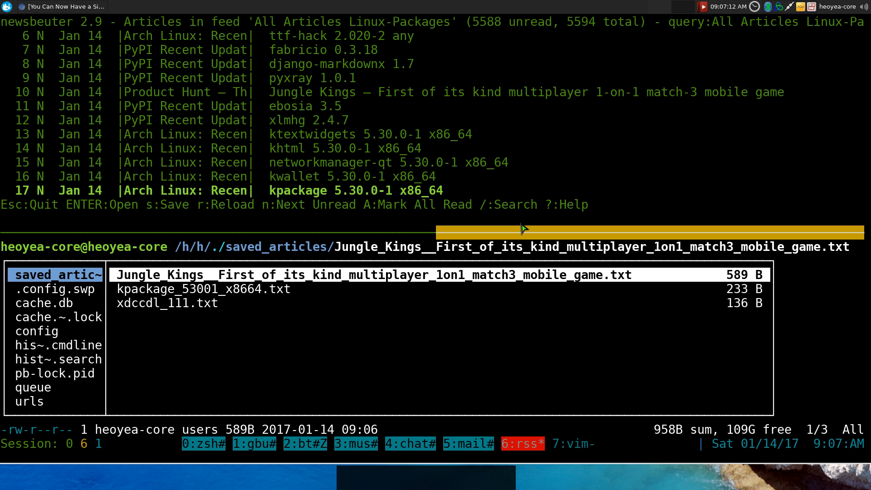
Select the saved Jungle Kings file in ranger's saved_articles and open it in vim
key(Down)
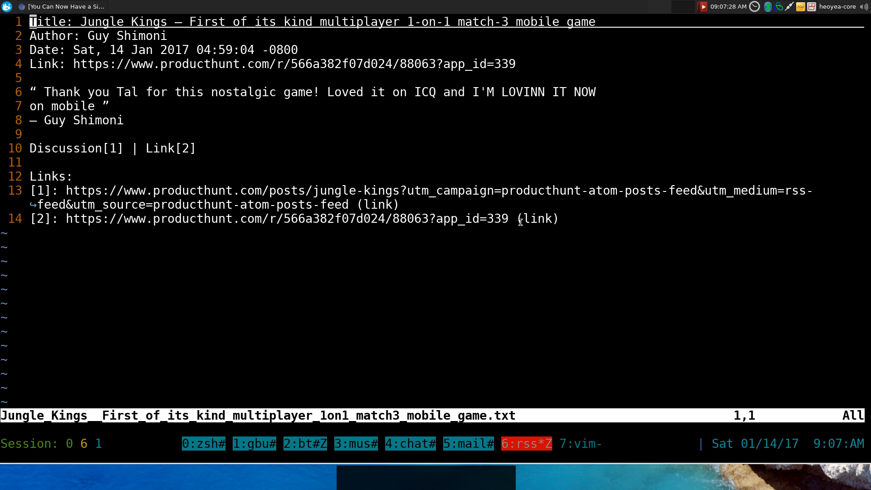
key(Escape)
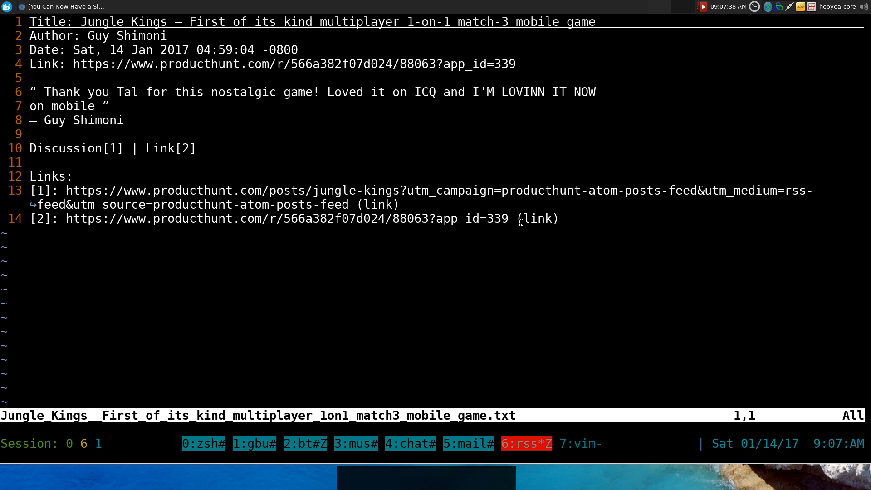
key(ctrl+a)
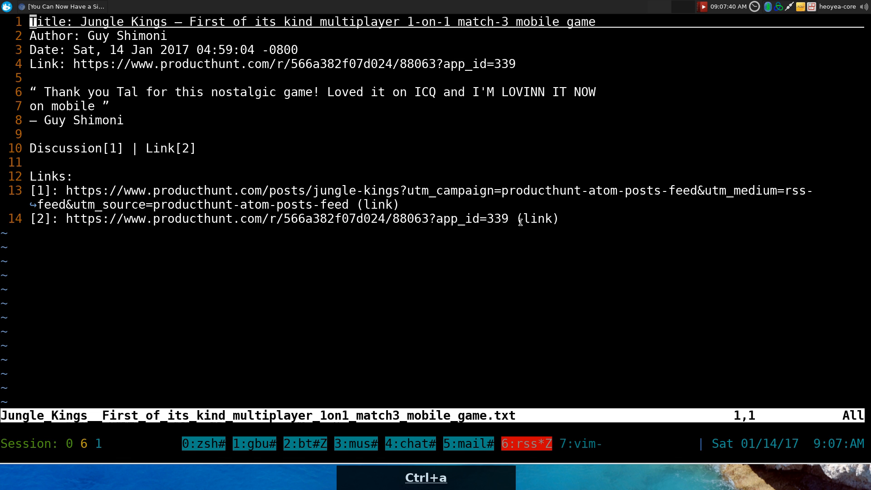